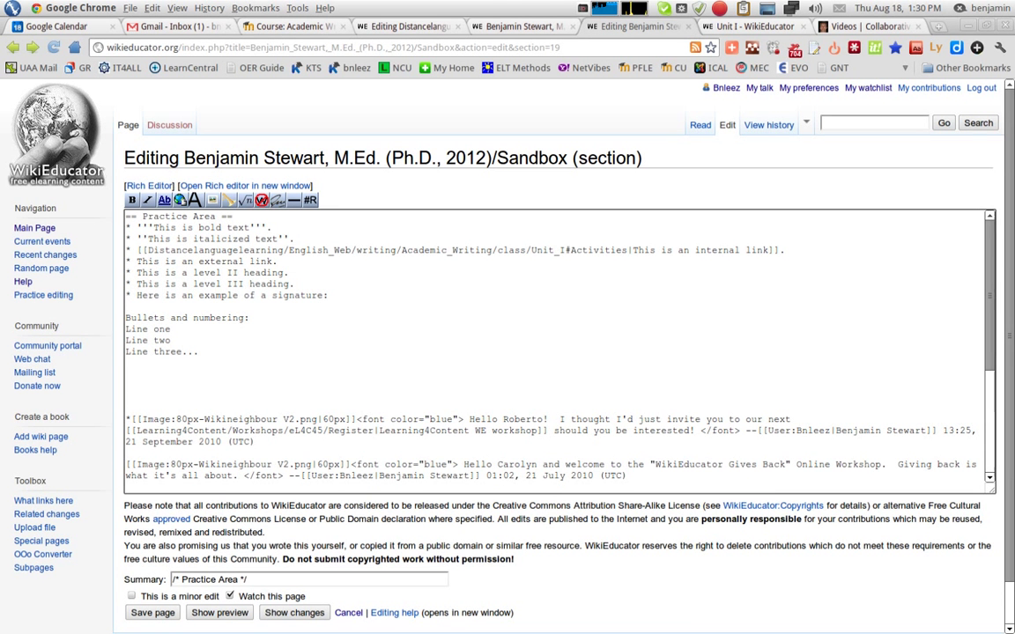
- Bring up the Moodle Academic Writing course page and scroll to its top
left_click(292, 26)
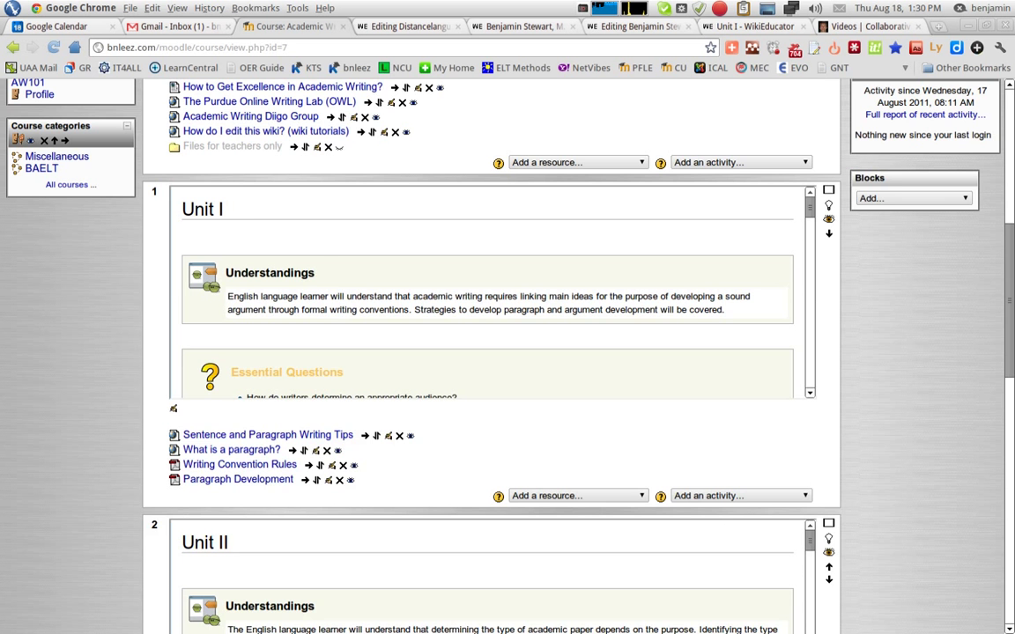
scroll("up", 3)
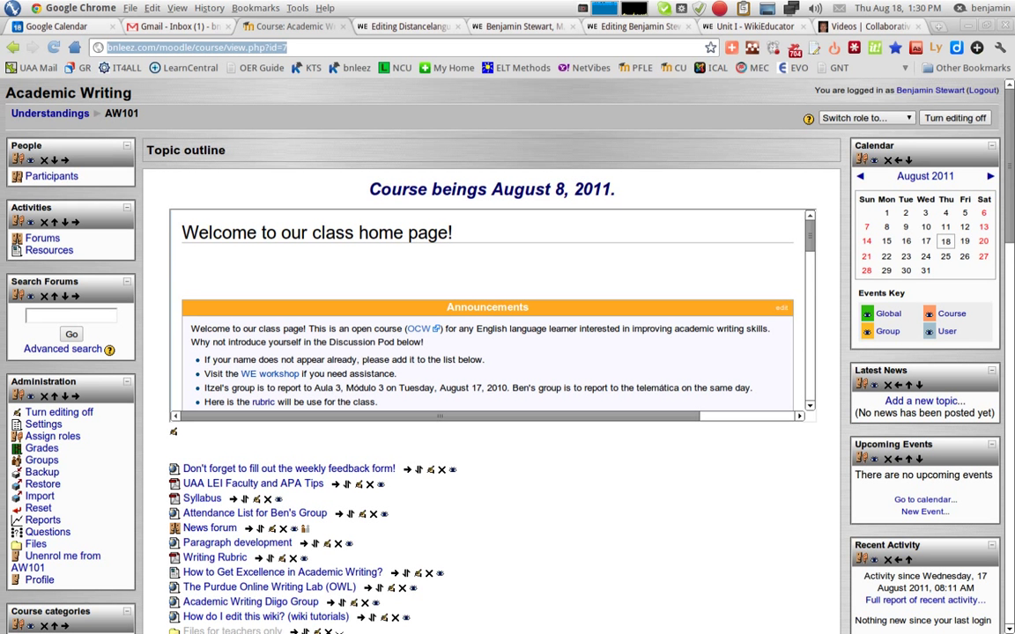
left_click(638, 26)
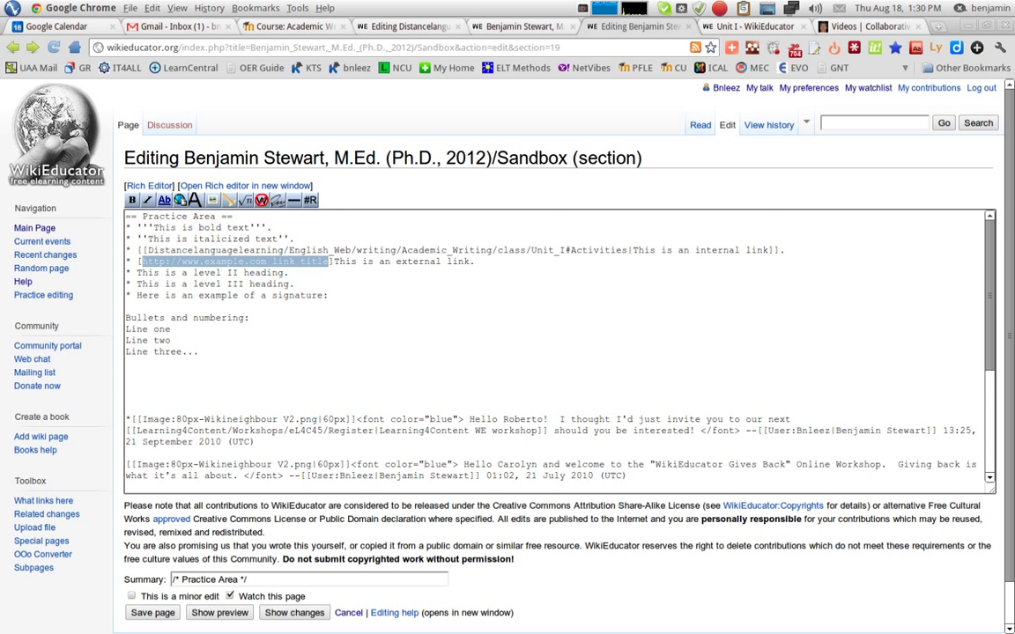
type("http://bnleez.com/moodle/course/view.php?id=7")
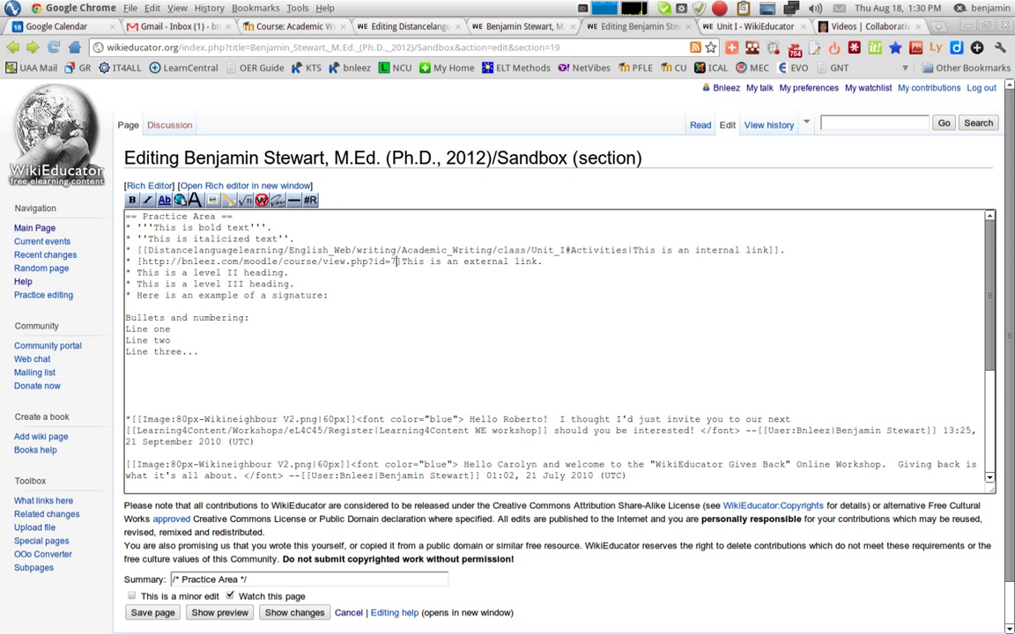